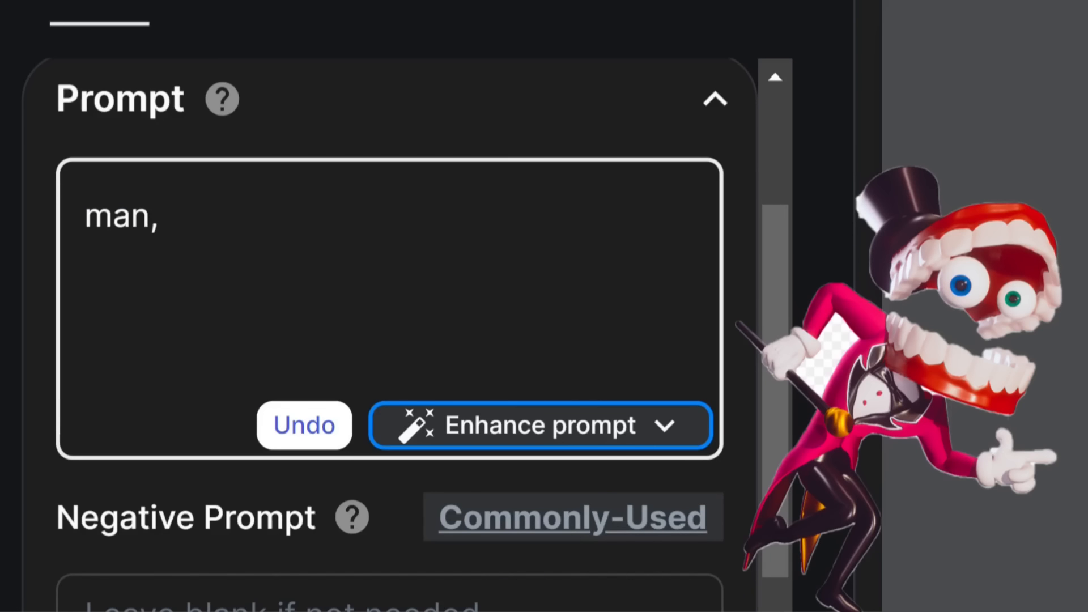
pyautogui.write('35 years old, handsome showman')
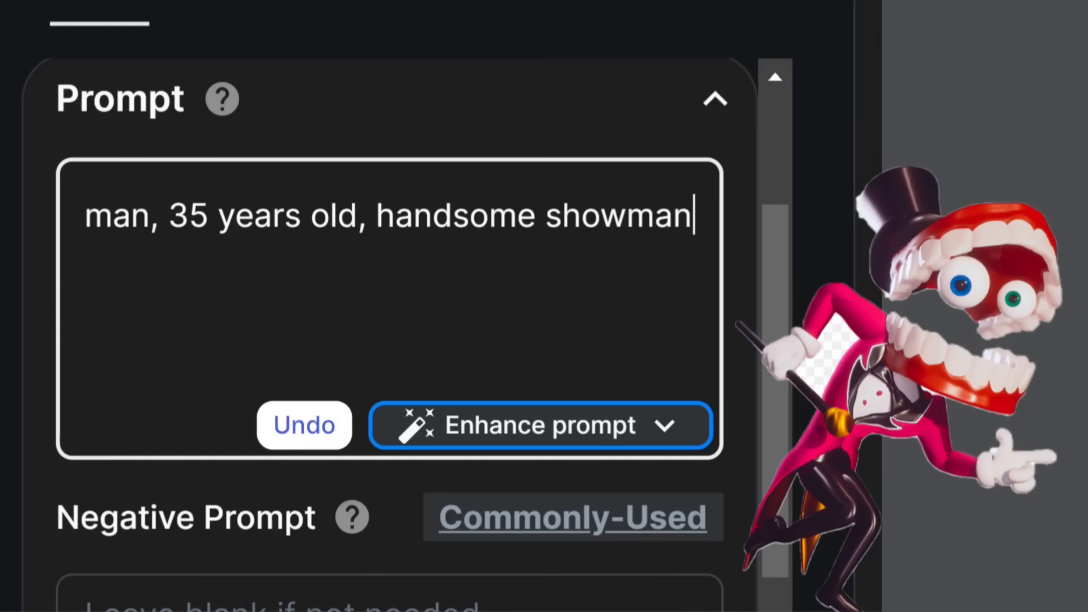
pyautogui.write(', magician, very')
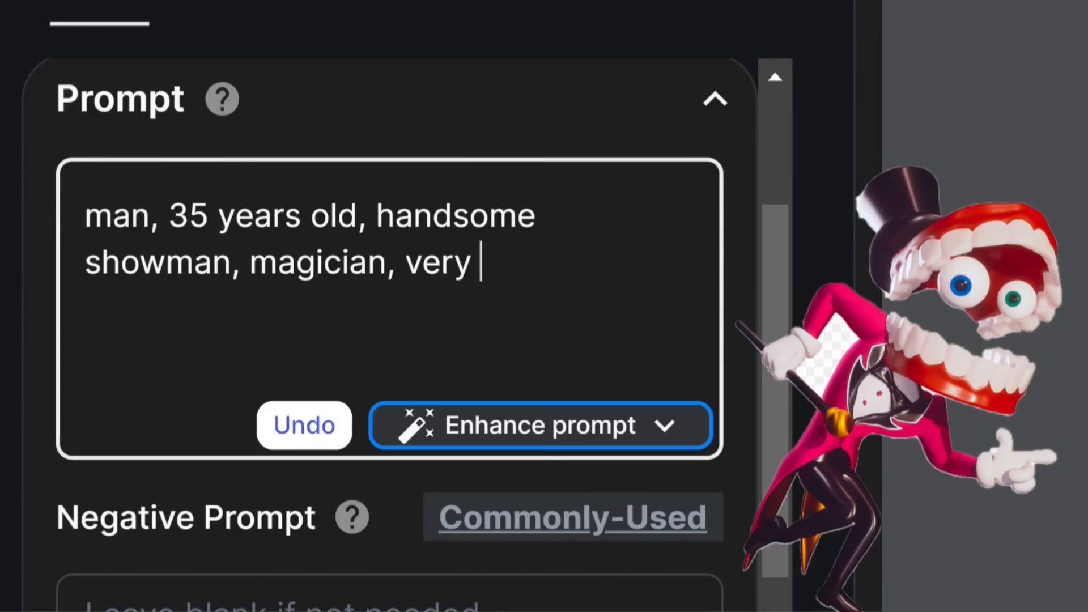
pyautogui.write('large smile showing lots of teeth and gum')
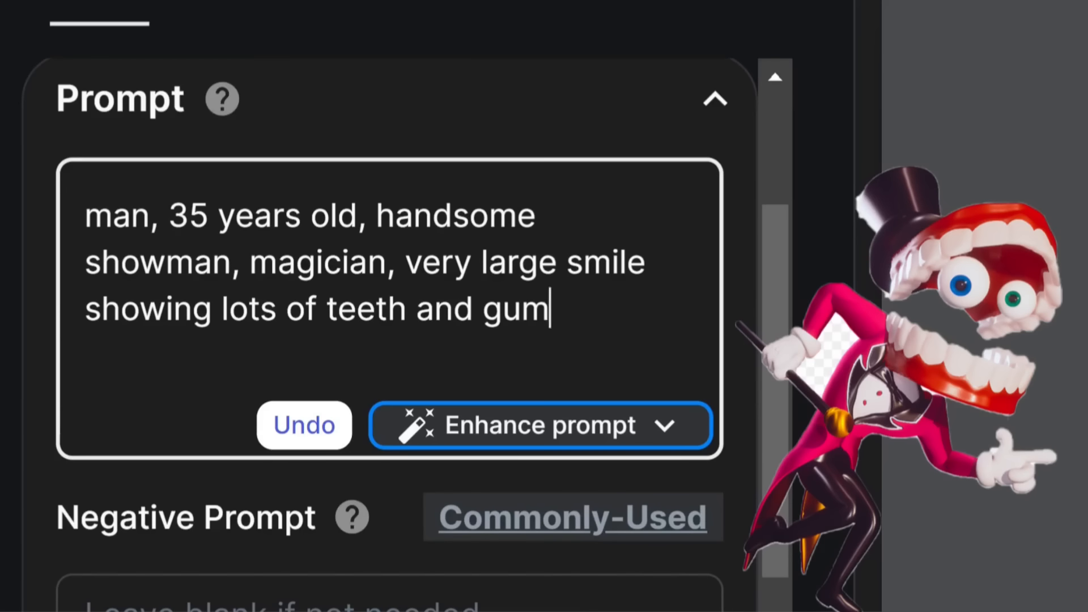
pyautogui.write('s, wearing pink suit, black')
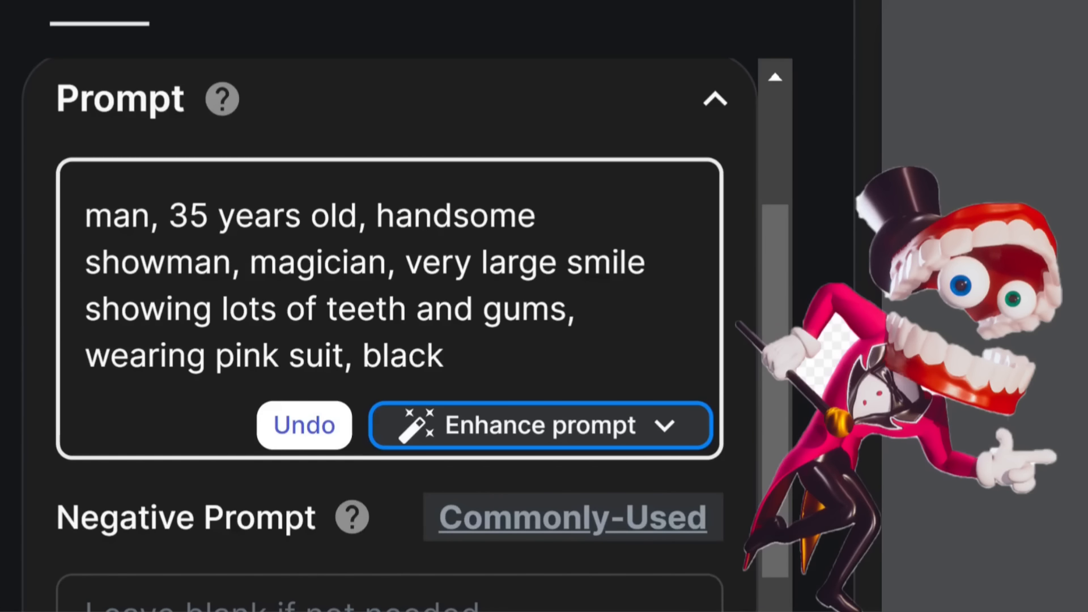
pyautogui.write('bow tie, black top')
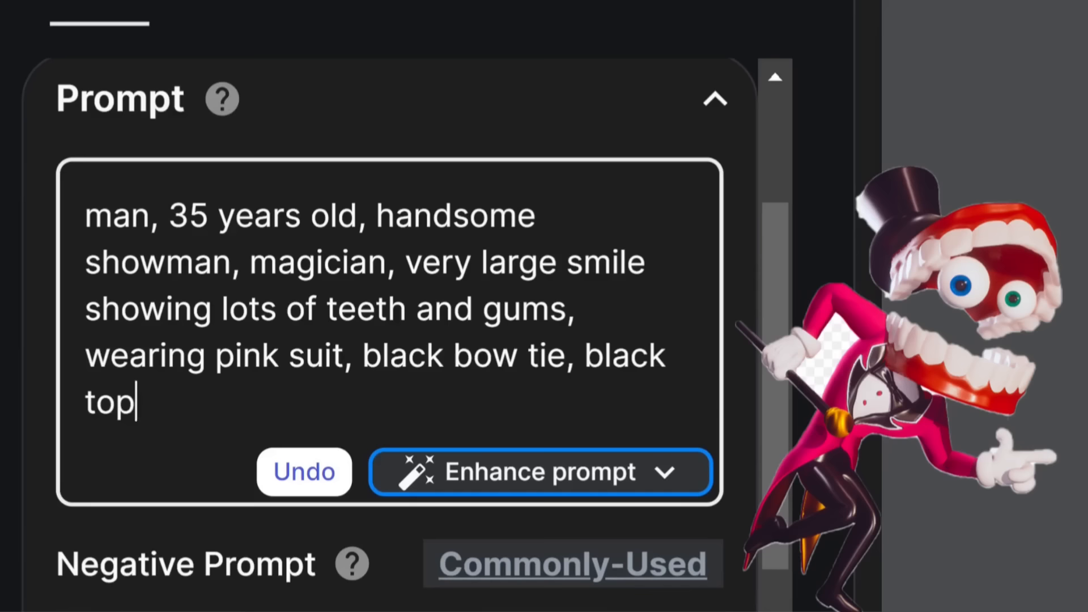
pyautogui.write('hat, holding black cane with gold')
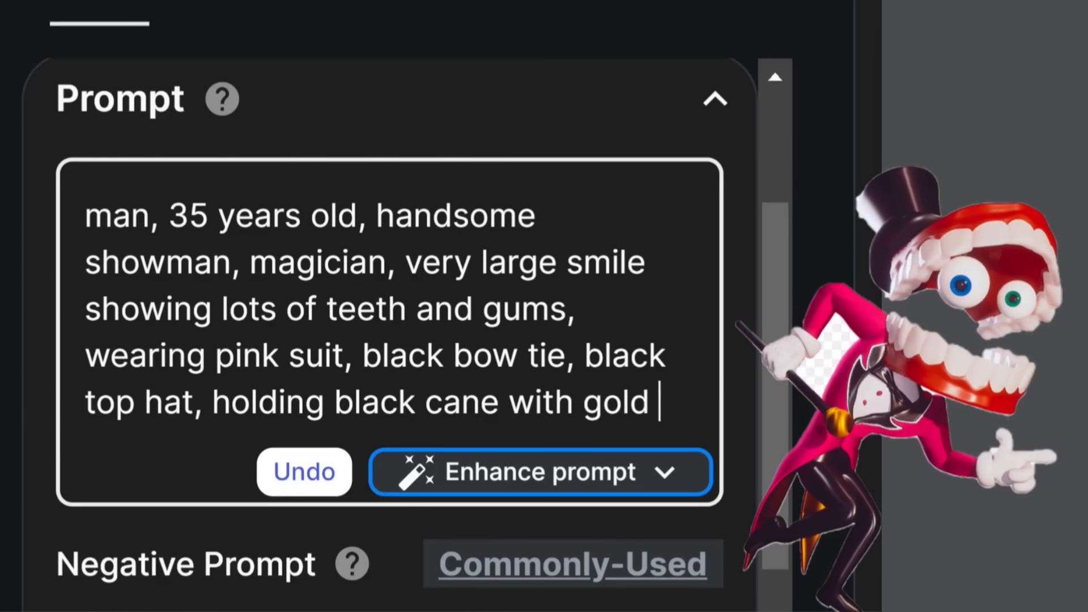
pyautogui.write('round ball attached.')
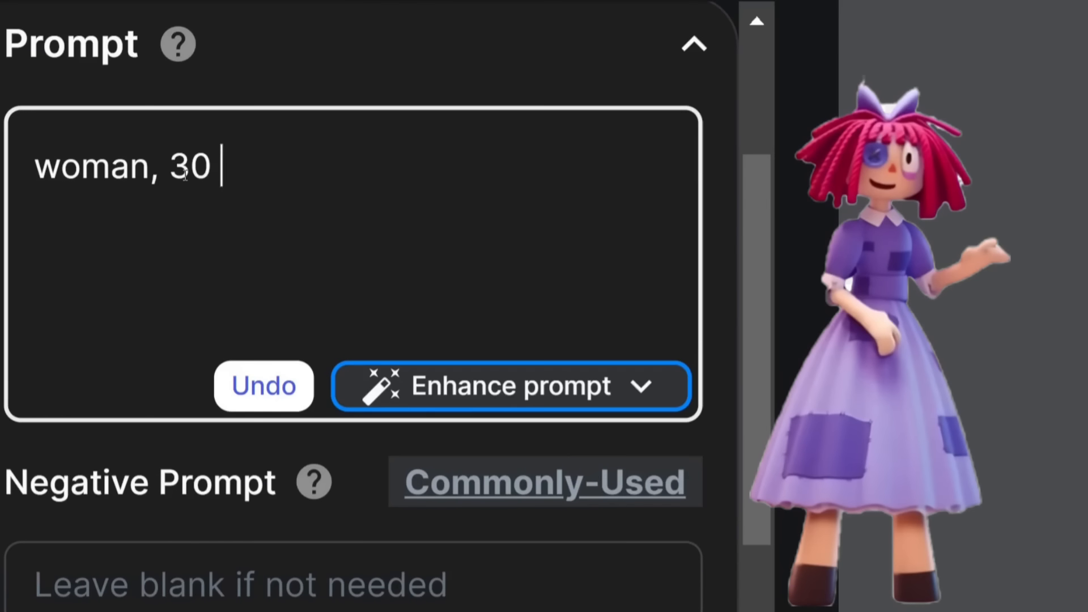
pyautogui.write('years old, red yarn-')
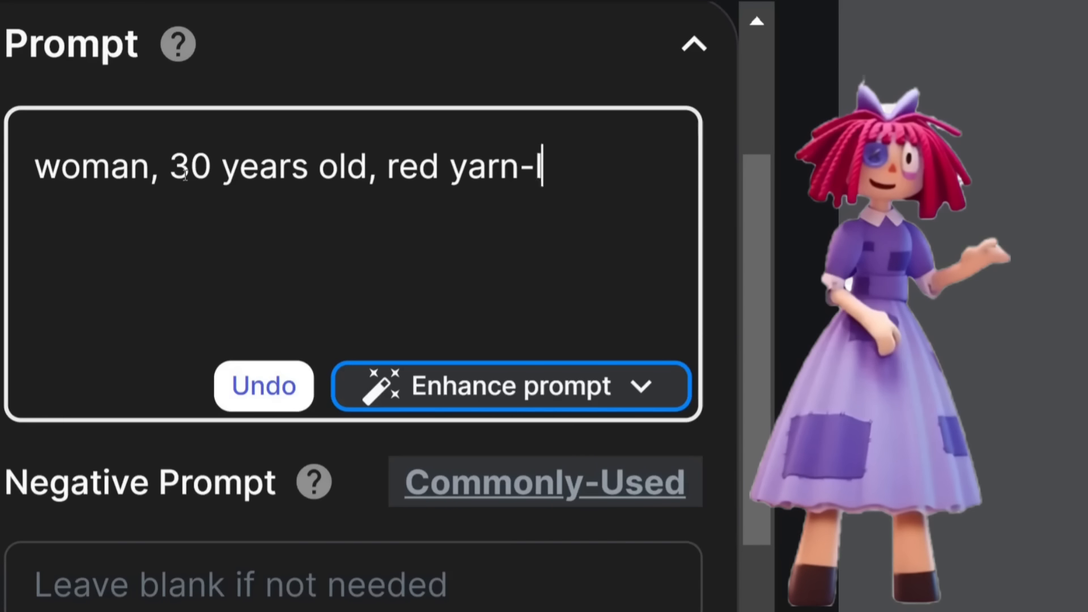
pyautogui.write('like hair that is braided')
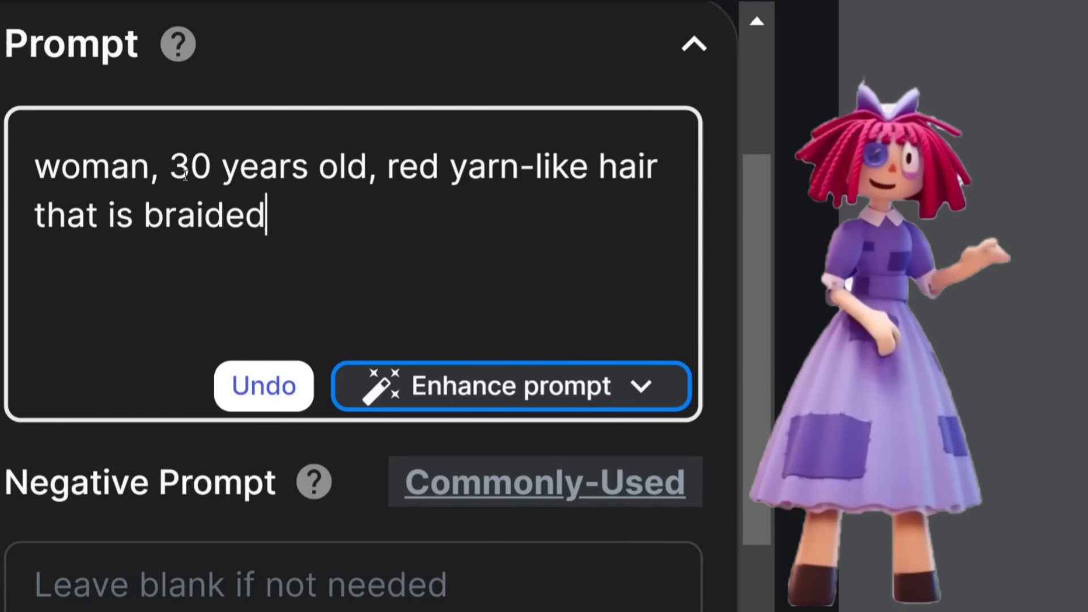
pyautogui.write(', wearing blue old-fash')
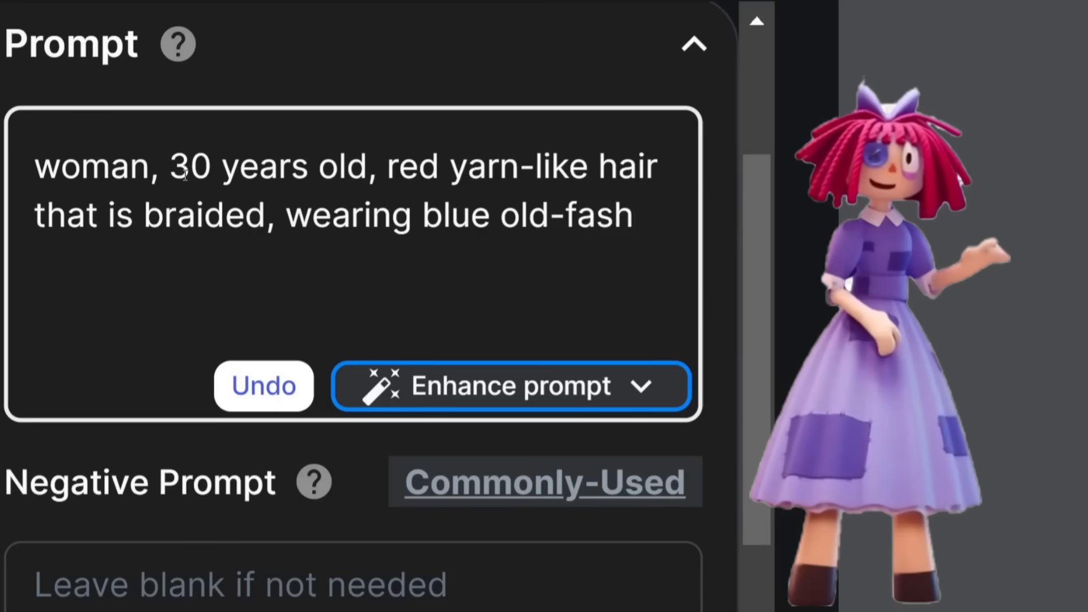
pyautogui.write('ioned dress with patches, blue')
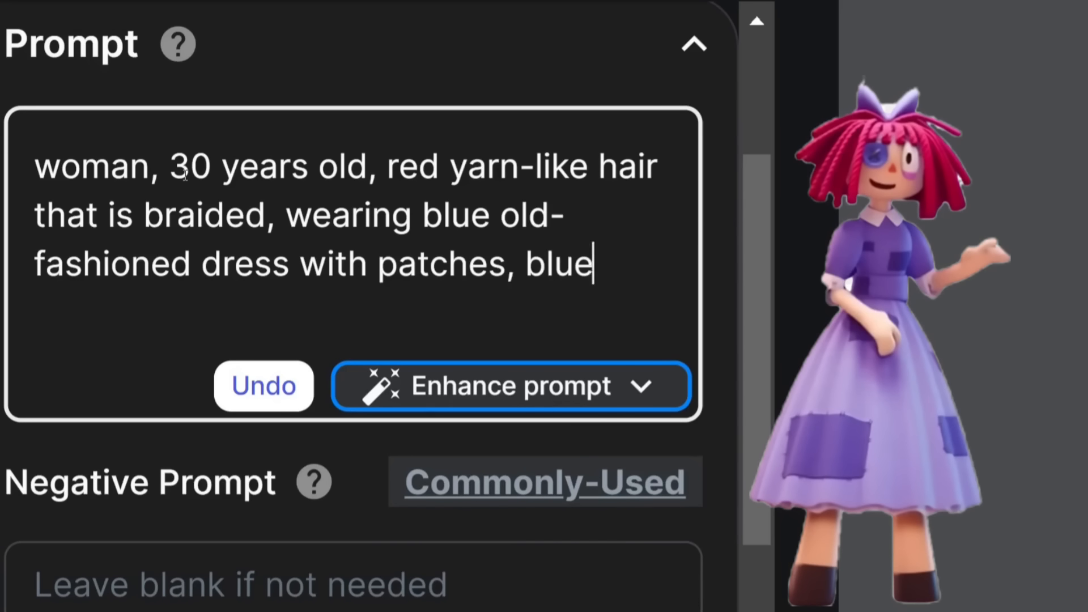
pyautogui.write('bow in hair, blue button')
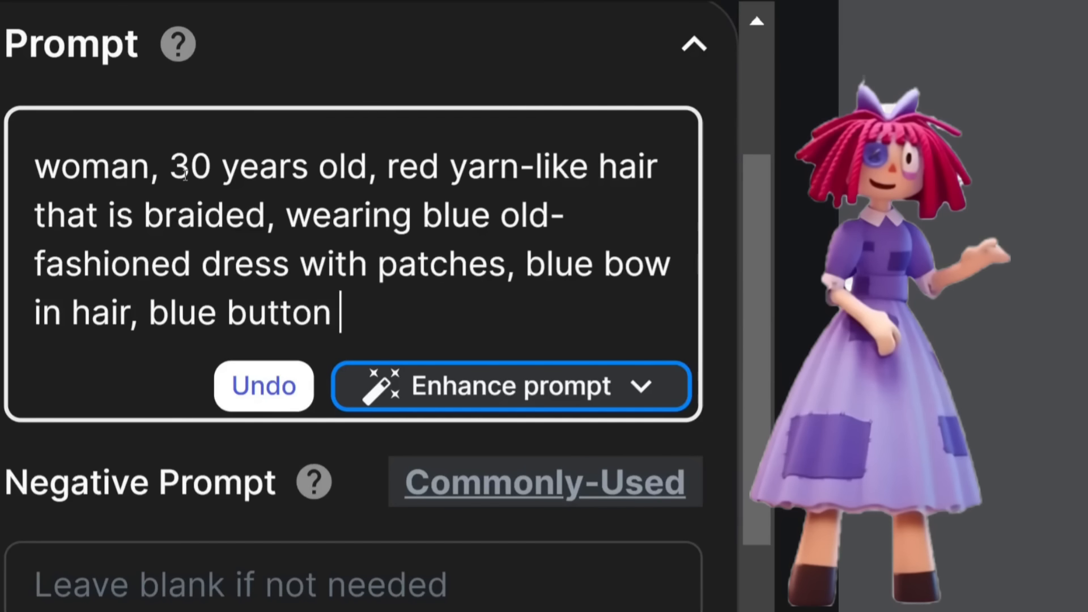
pyautogui.write('covering one eye.')
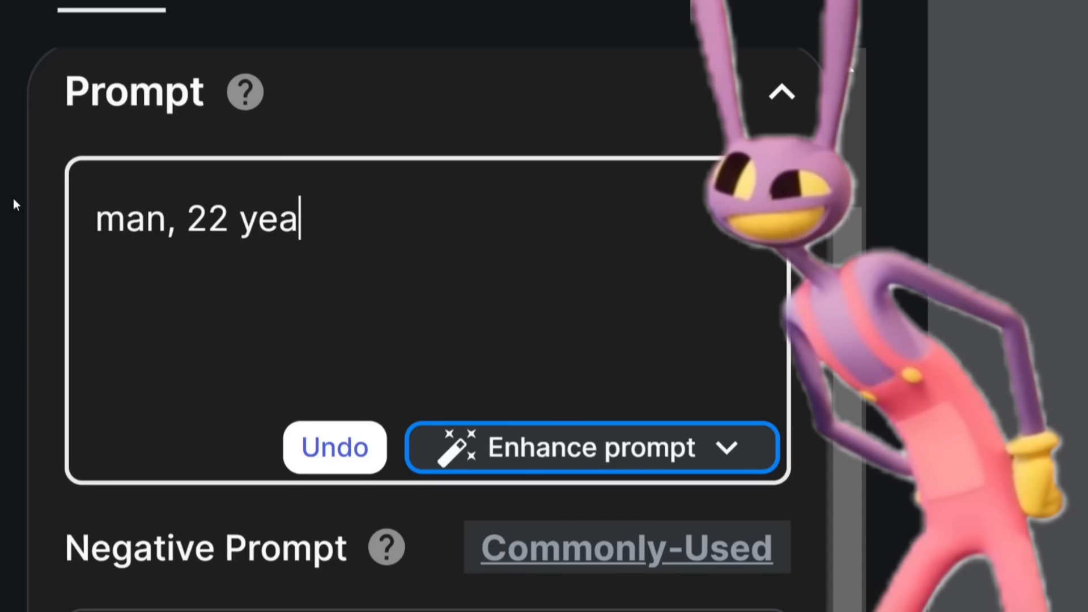
pyautogui.write('rs old, tall, wearing')
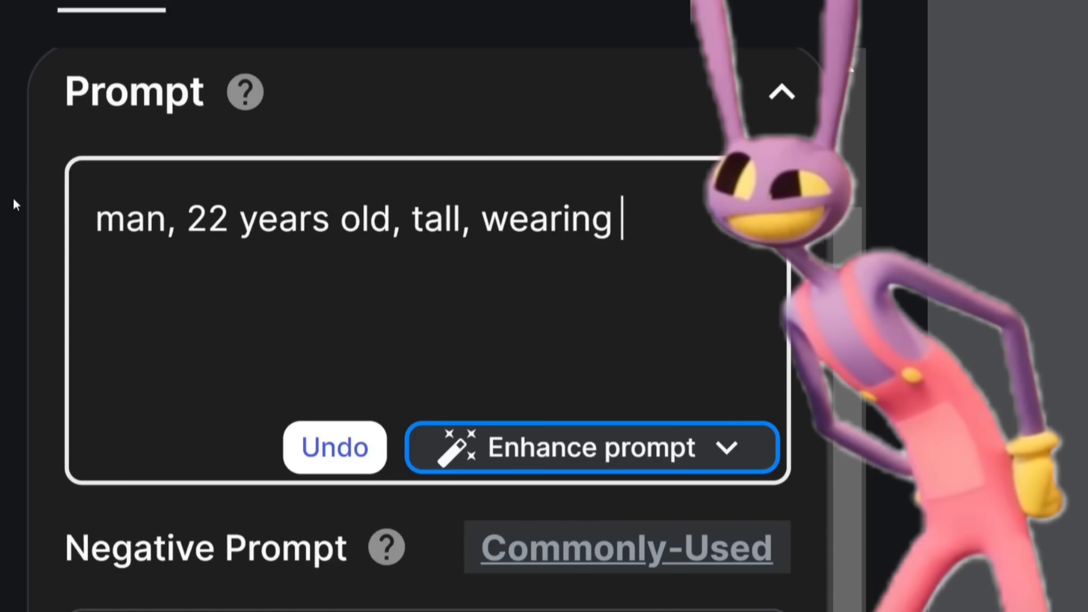
pyautogui.write('pink overalls and p')
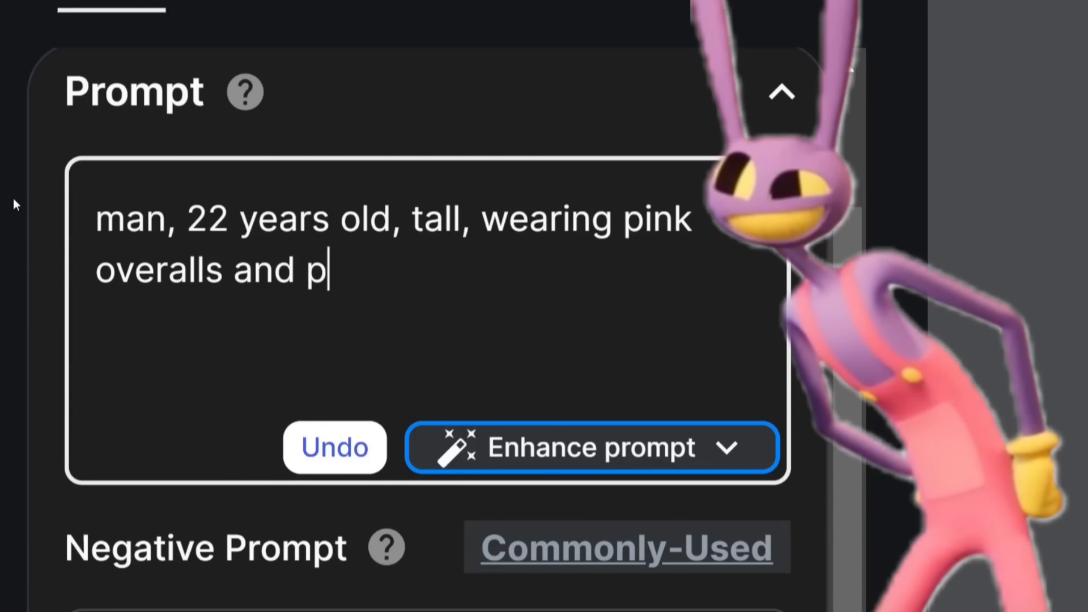
pyautogui.write('urple shirt, yellow')
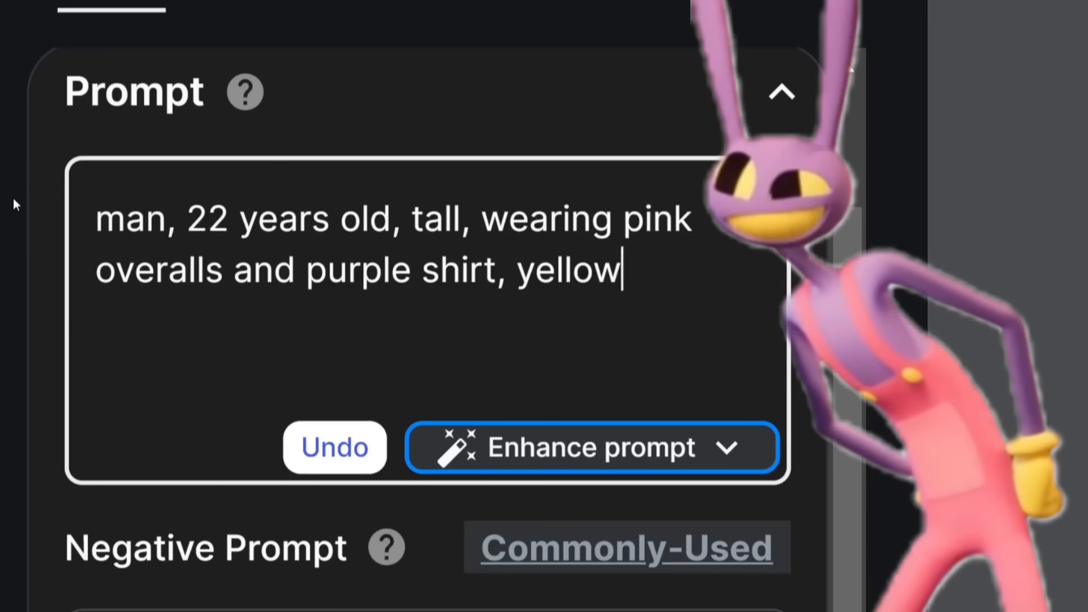
pyautogui.write('gloves, curly')
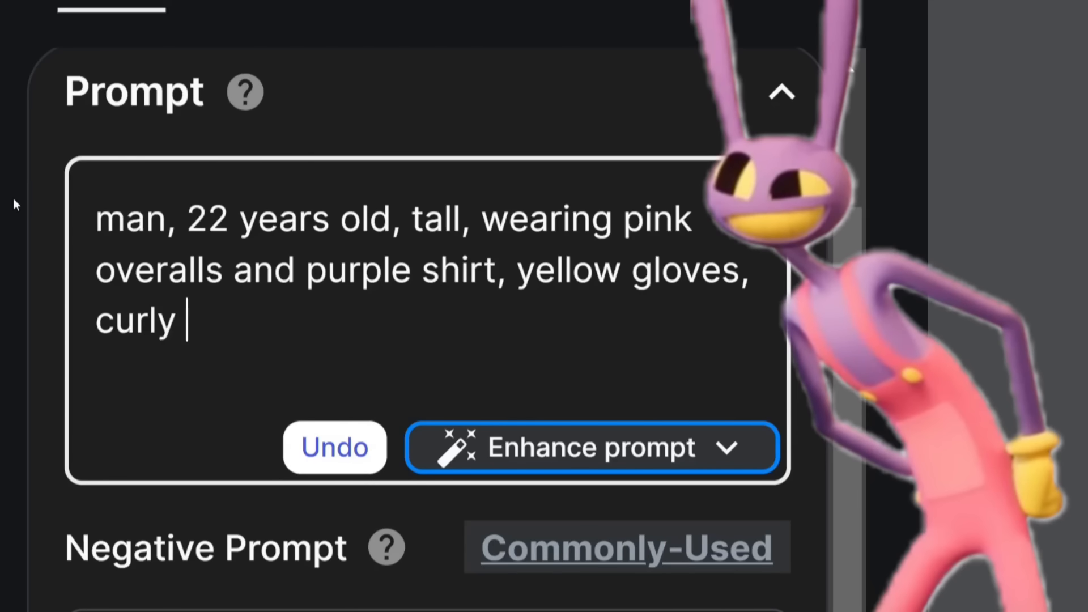
pyautogui.write('hair, wearing bu')
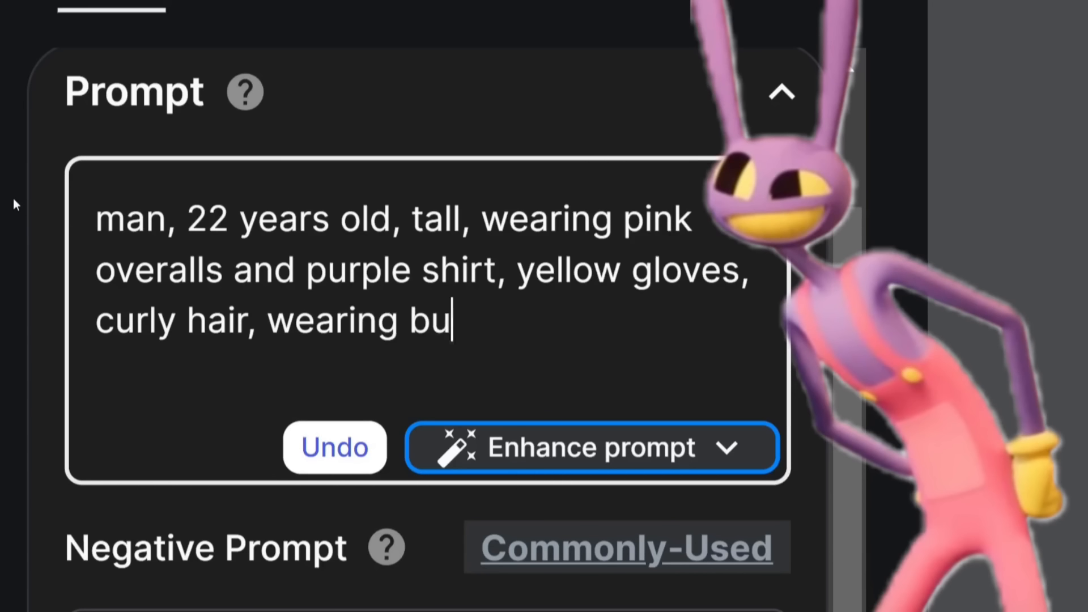
pyautogui.write('nny ears, large smil')
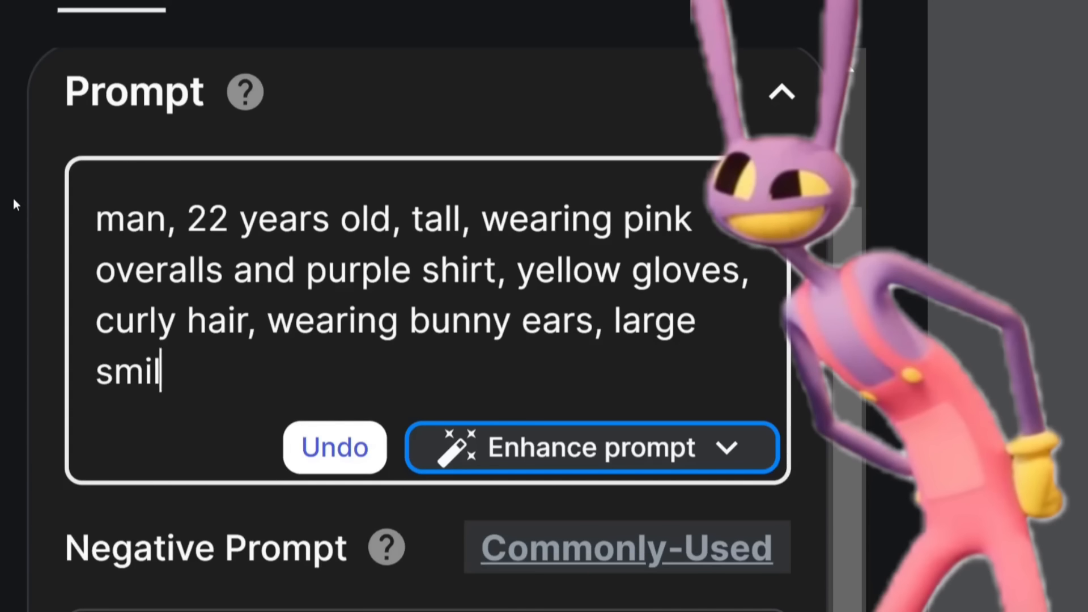
pyautogui.scroll(-3)
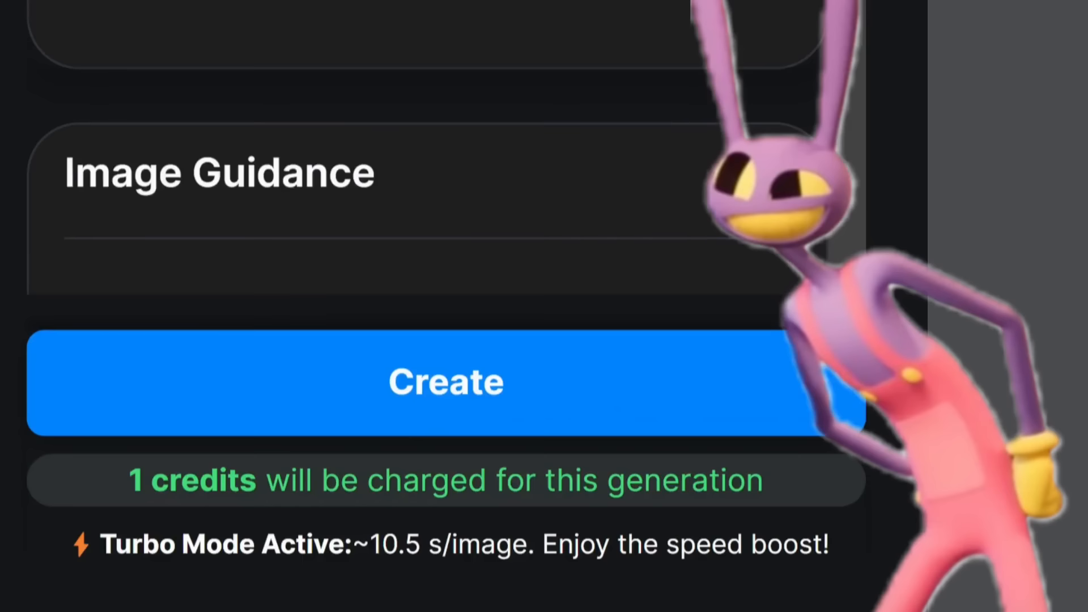